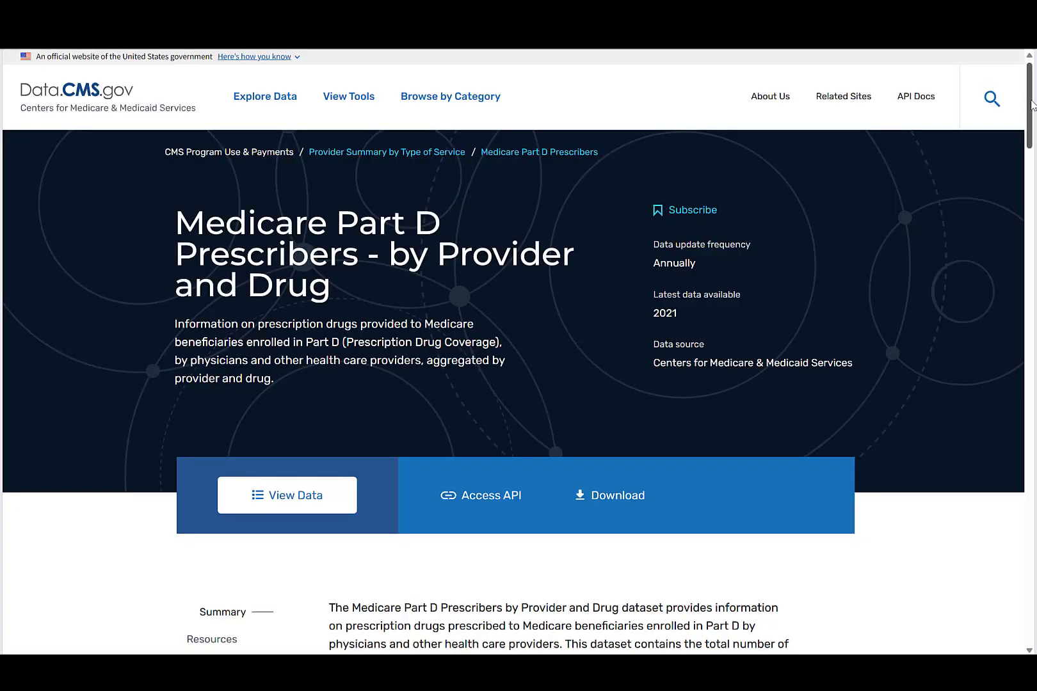
View the Medicare Part D Prescribers data table and scan across its columns.
scroll("down", 3)
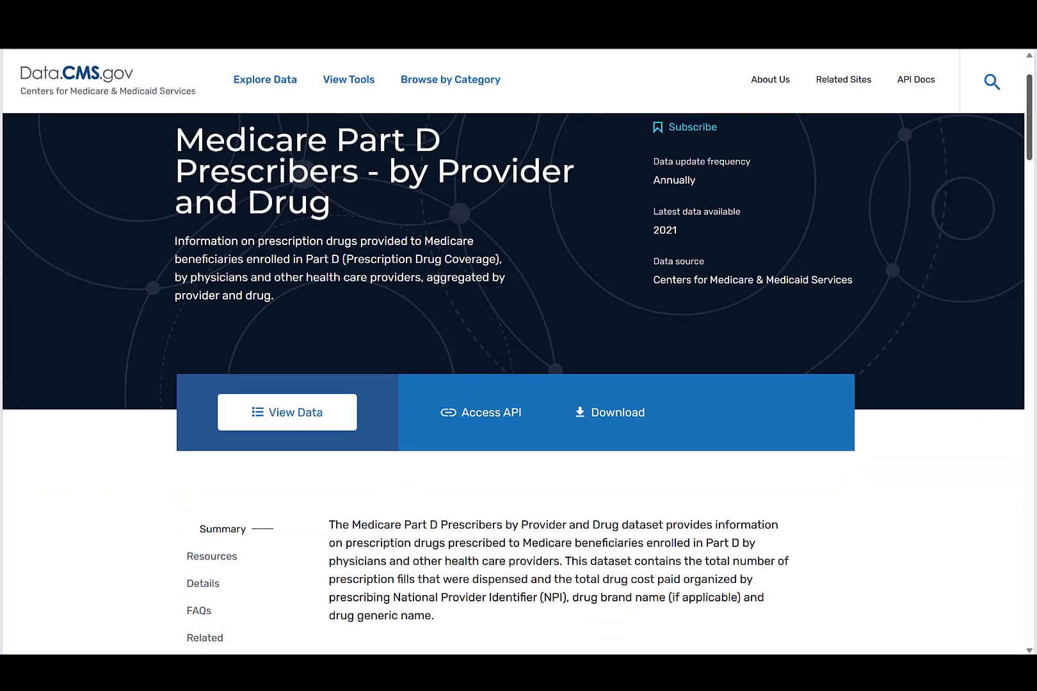
left_click(286, 413)
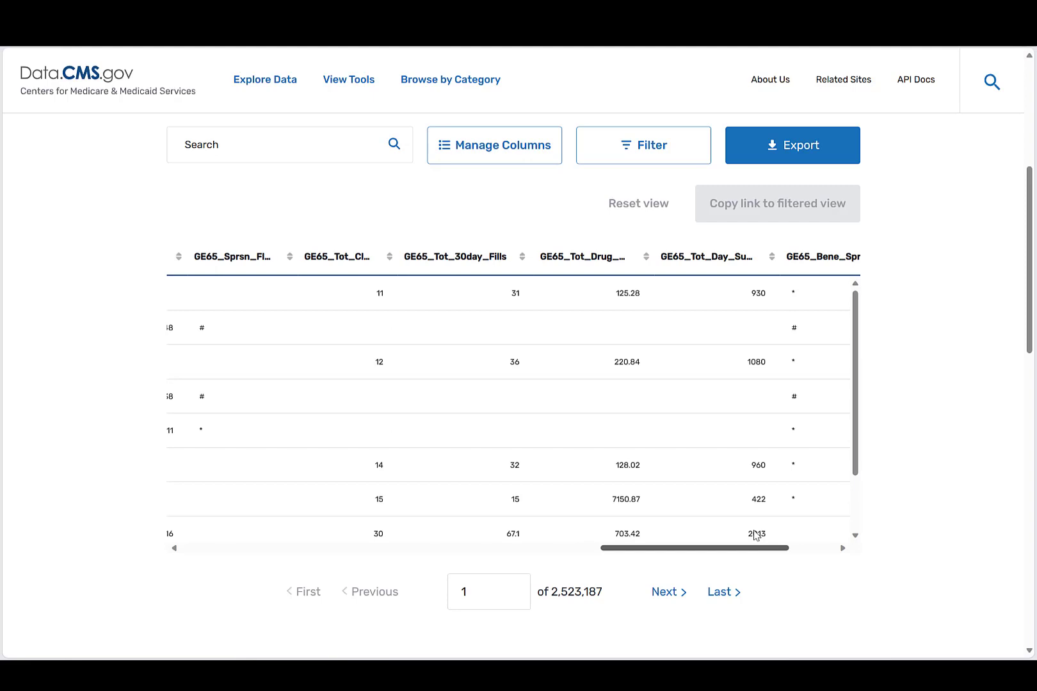
scroll("right", 3)
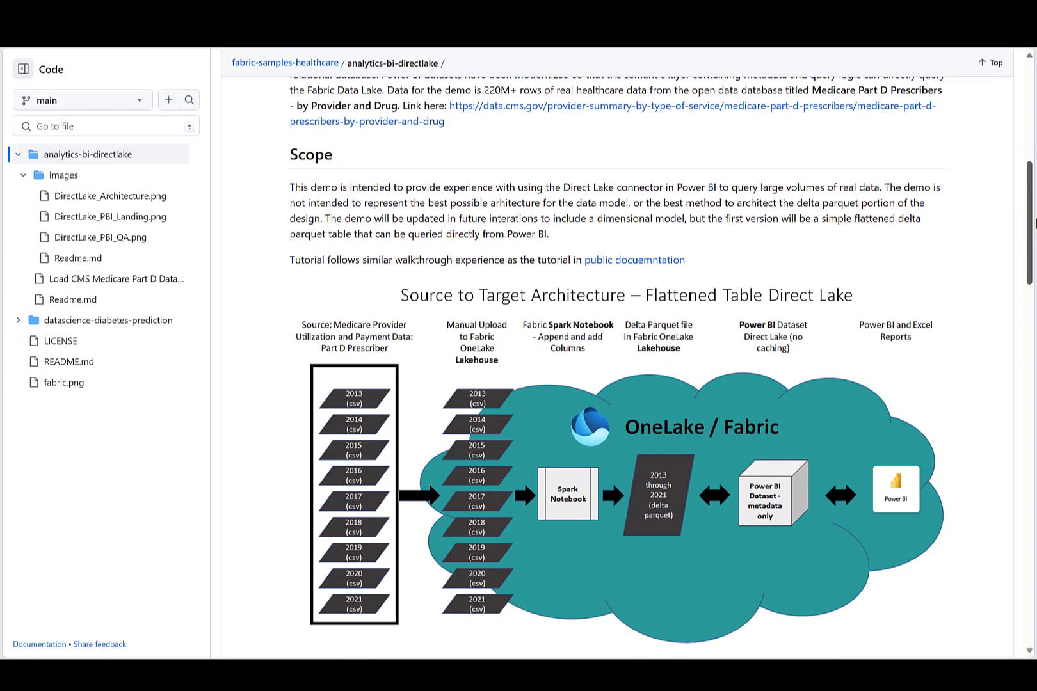
scroll("down", 3)
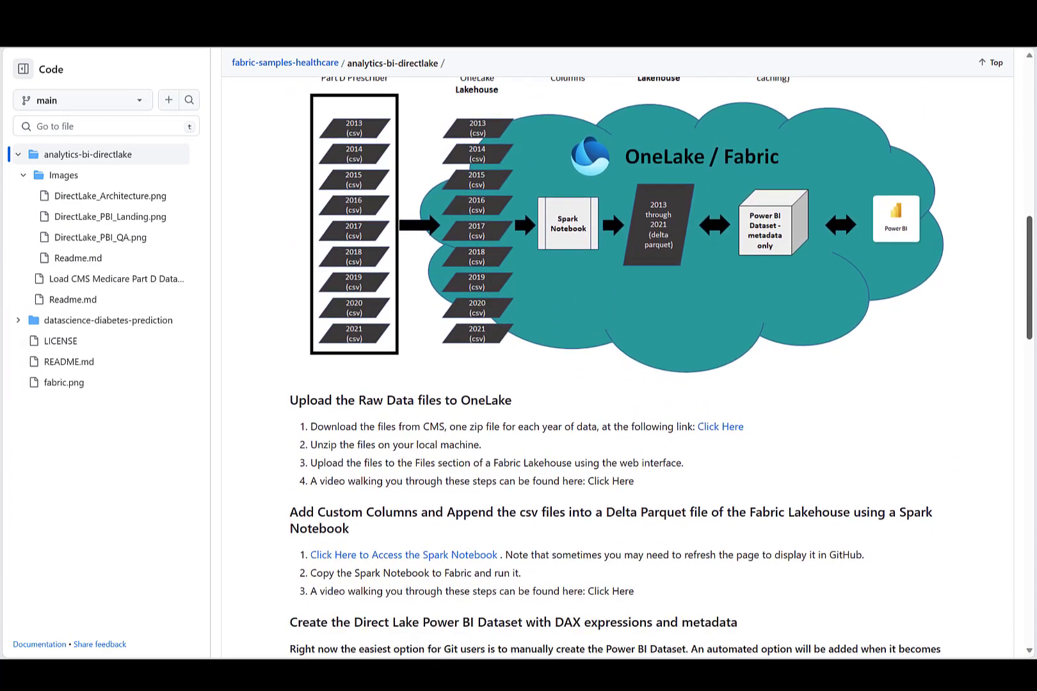
scroll("down", 3)
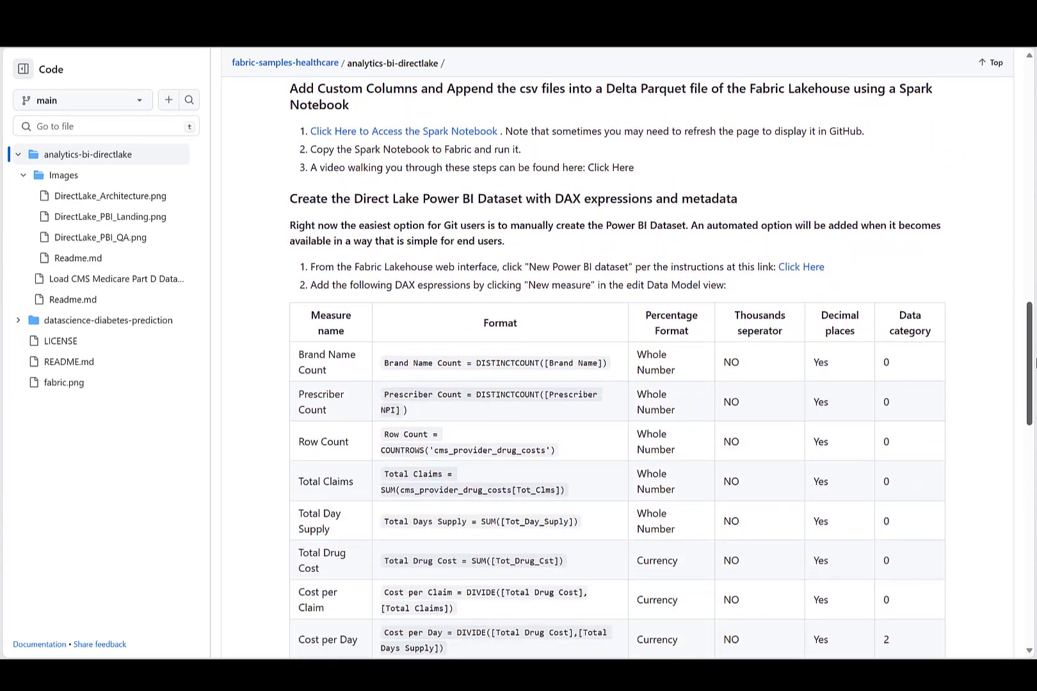
scroll("down", 3)
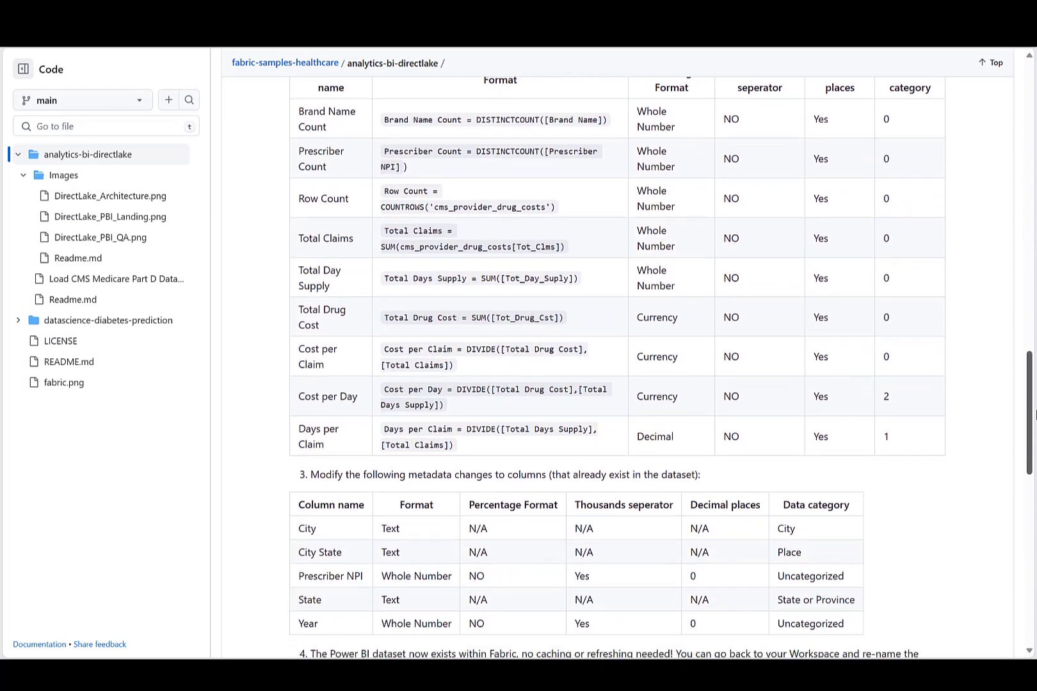
scroll("down", 3)
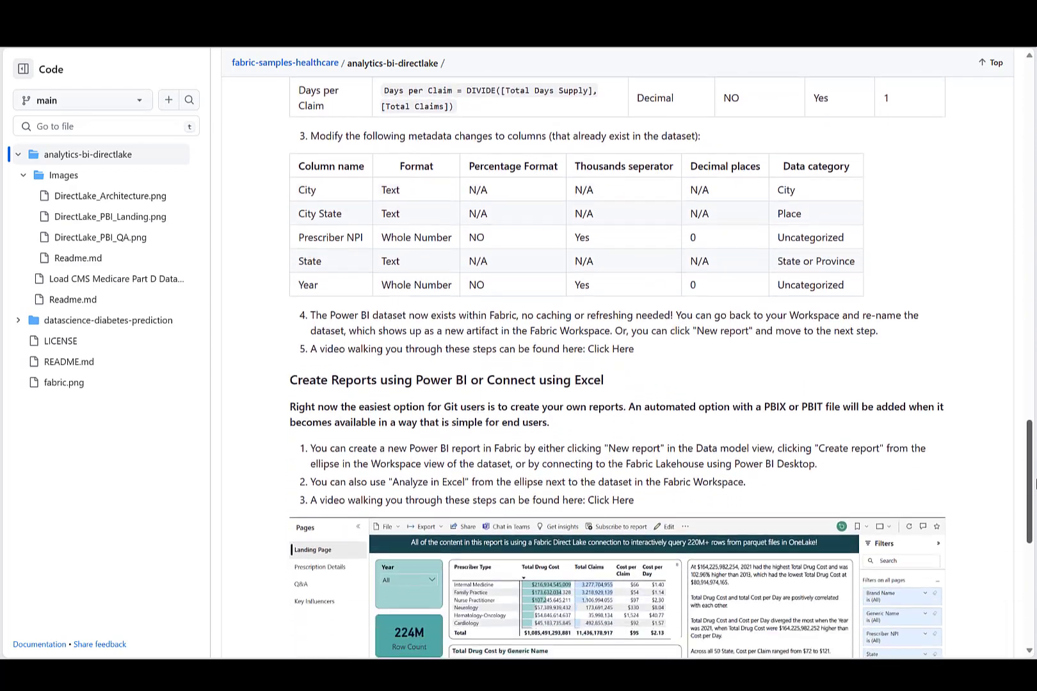
scroll("down", 3)
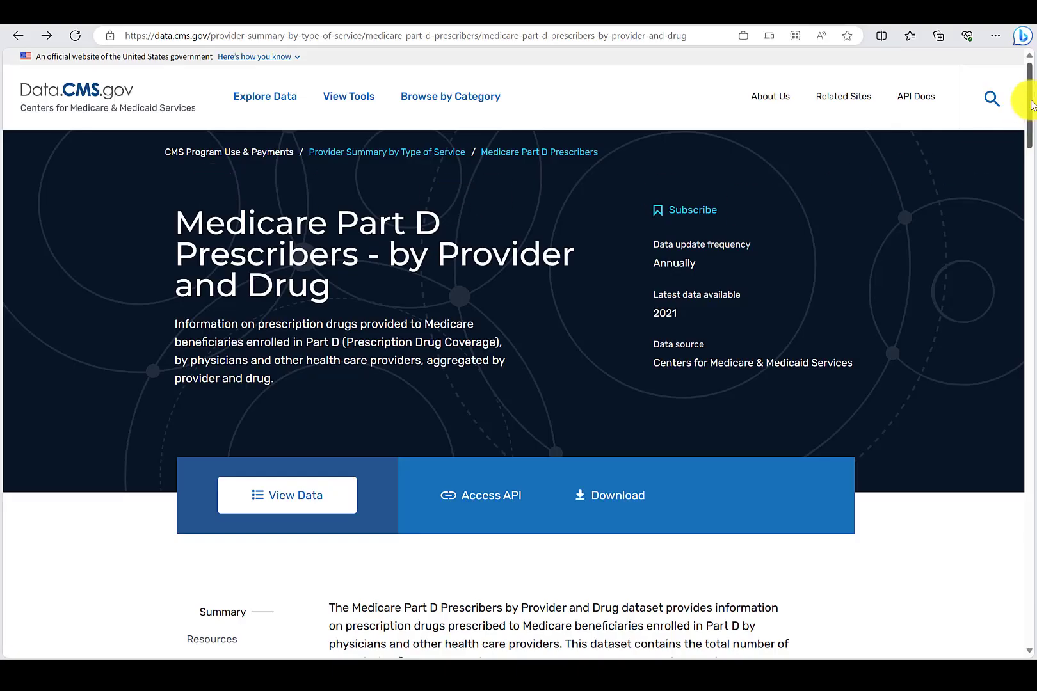
scroll("down", 3)
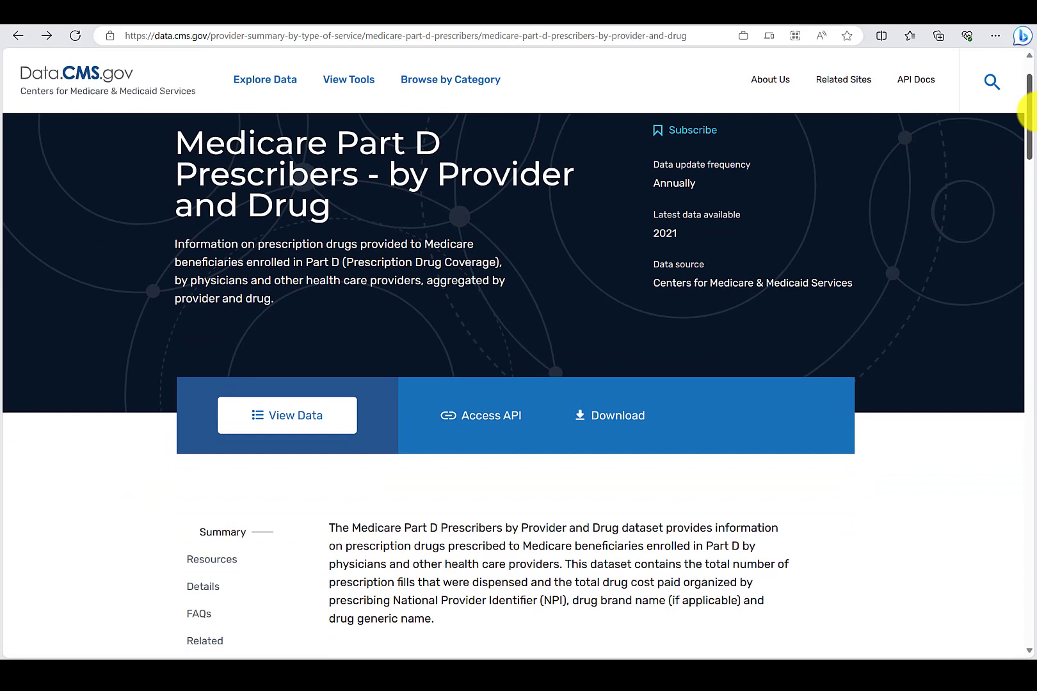
scroll("down", 3)
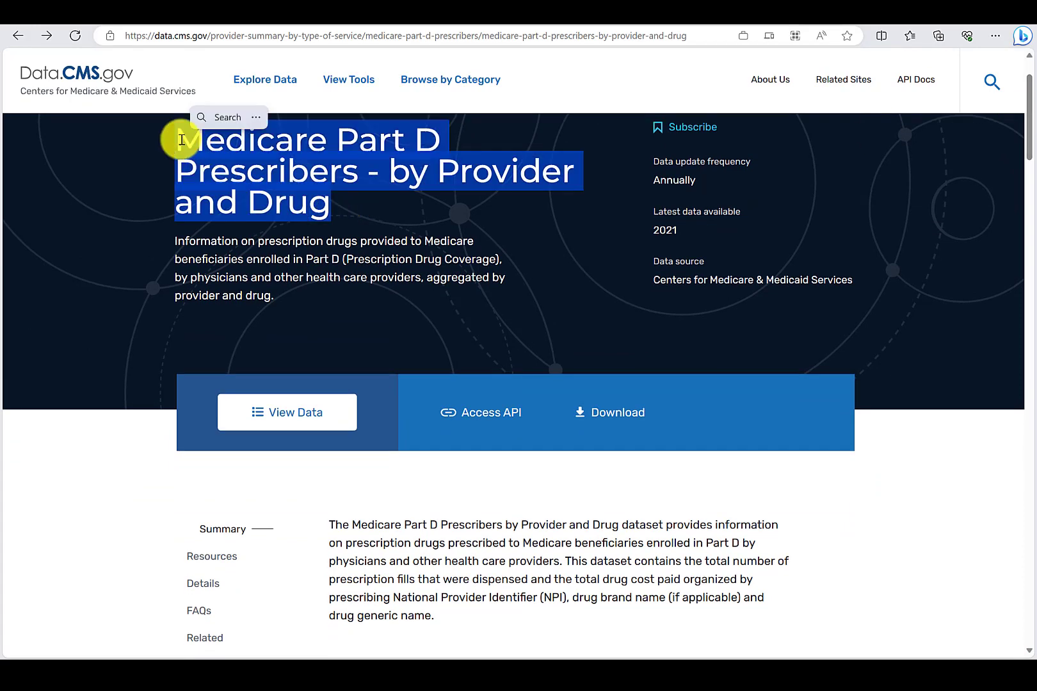
mouse_move(230, 366)
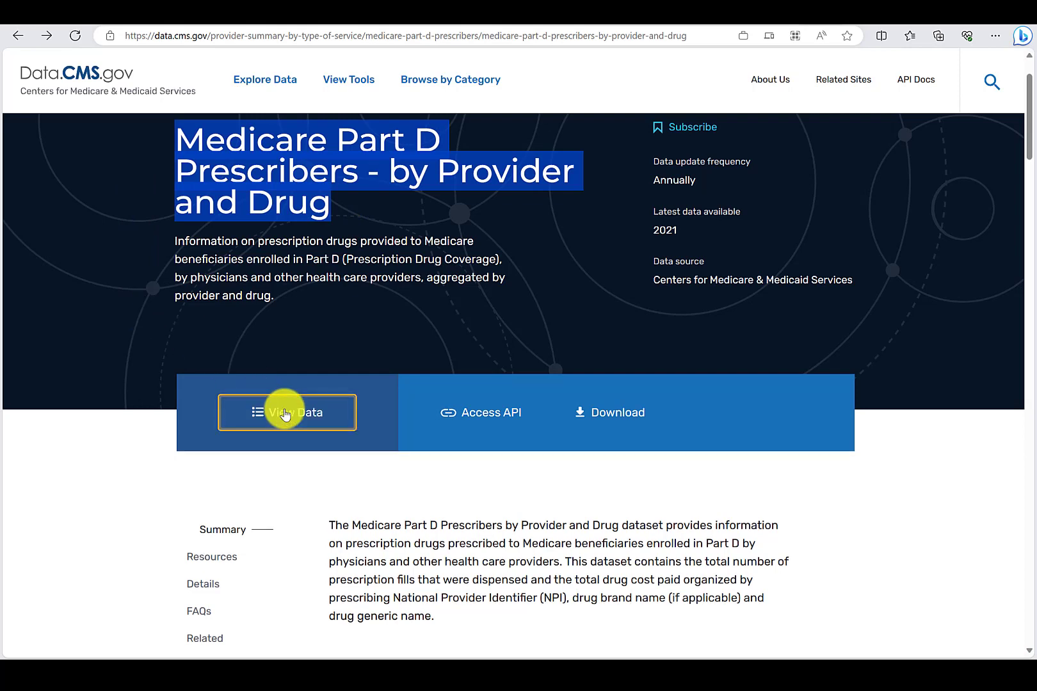
left_click(286, 412)
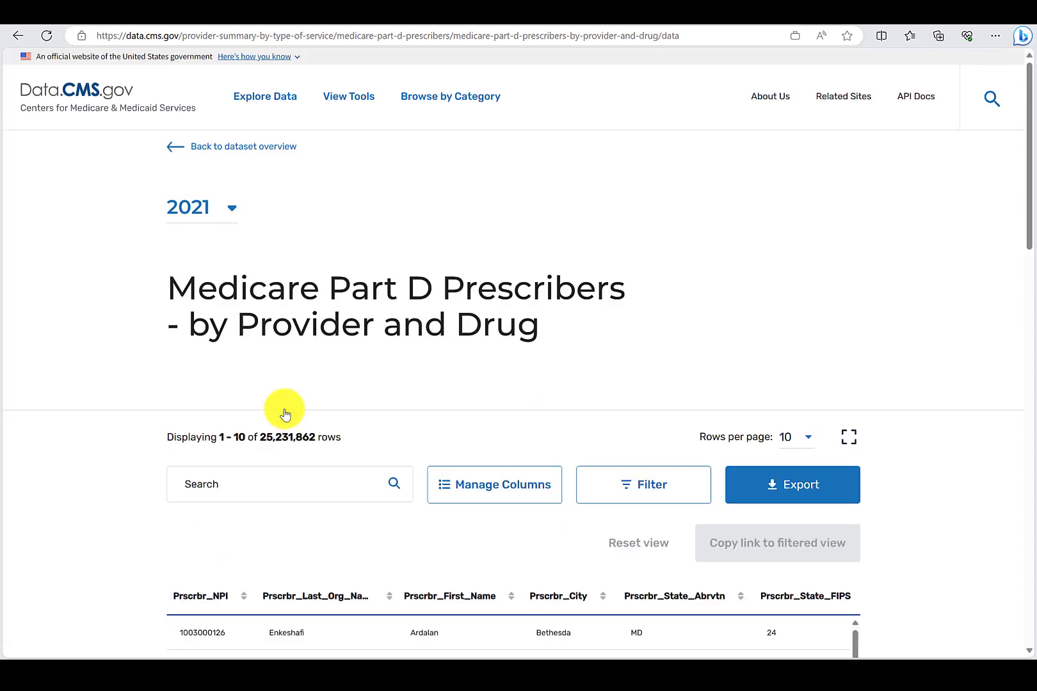
scroll("down", 3)
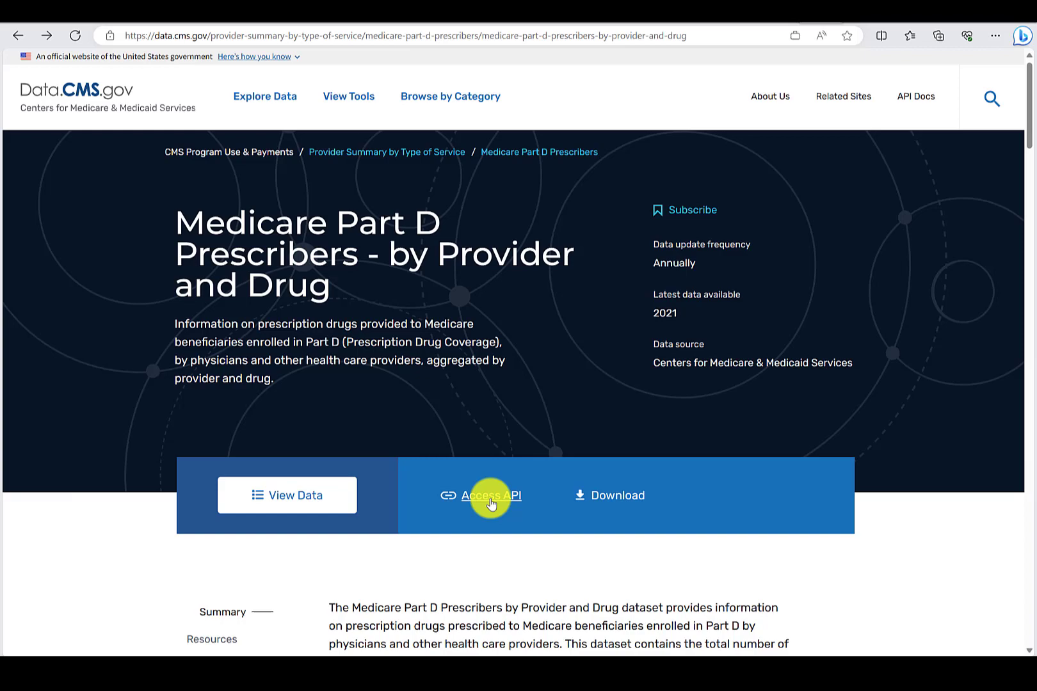
Check the dataset's API access details, then download the 2021 data files.
left_click(490, 496)
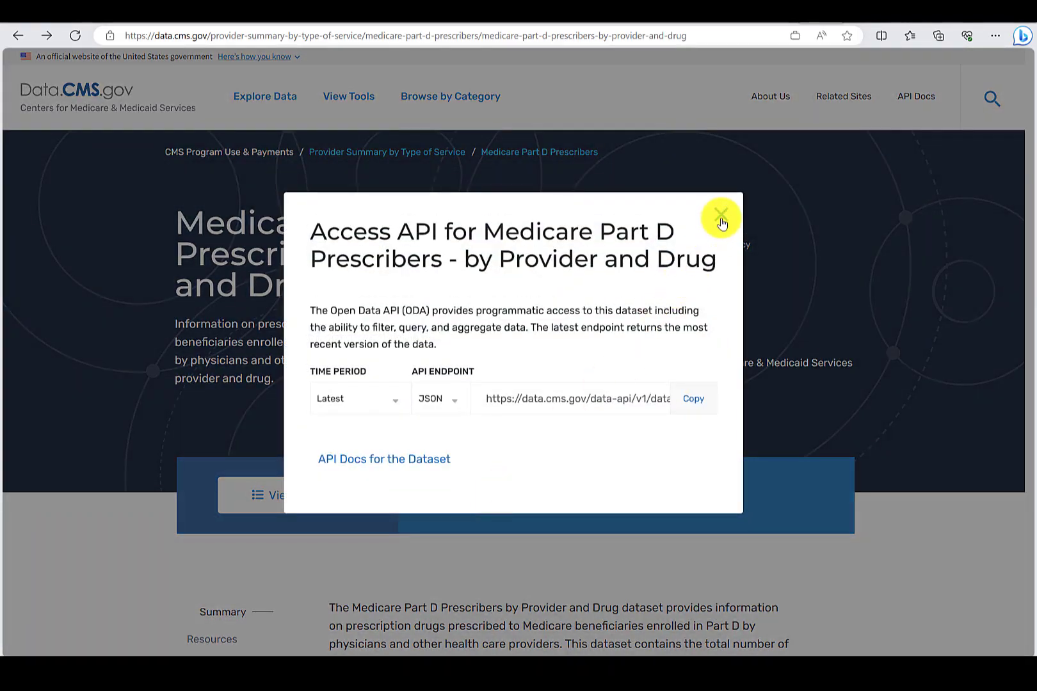
left_click(721, 218)
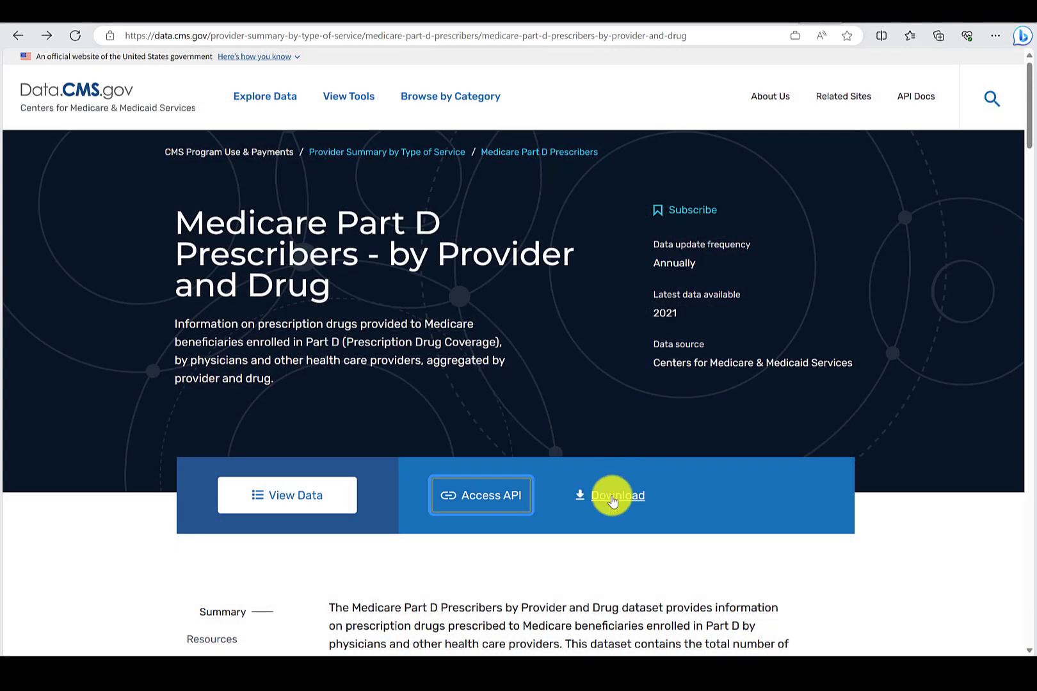
left_click(616, 495)
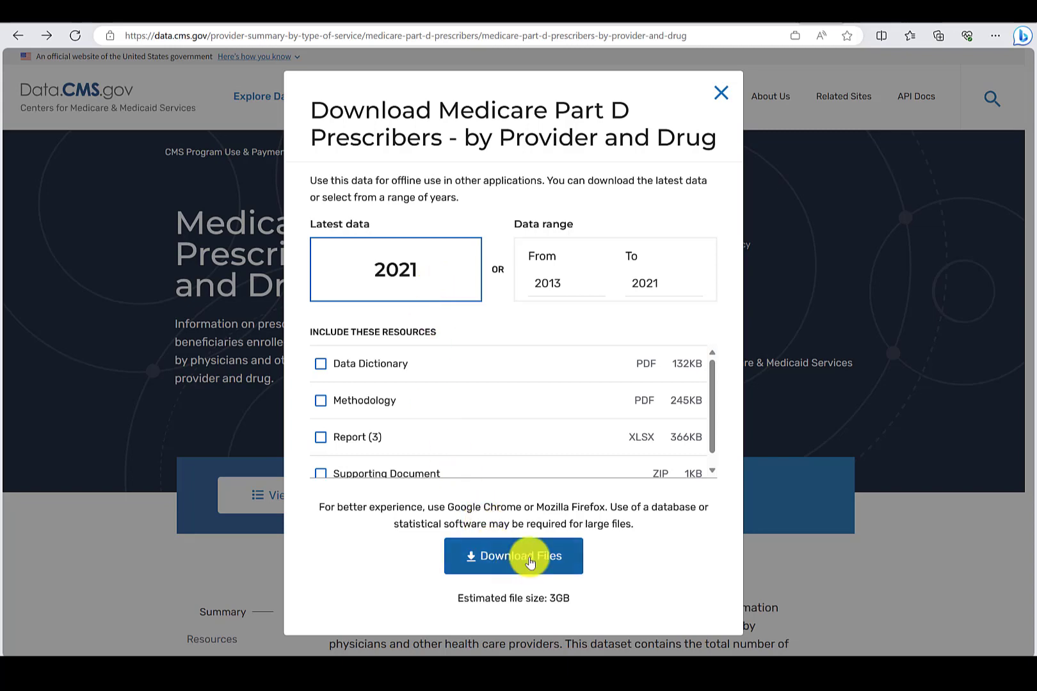
left_click(513, 555)
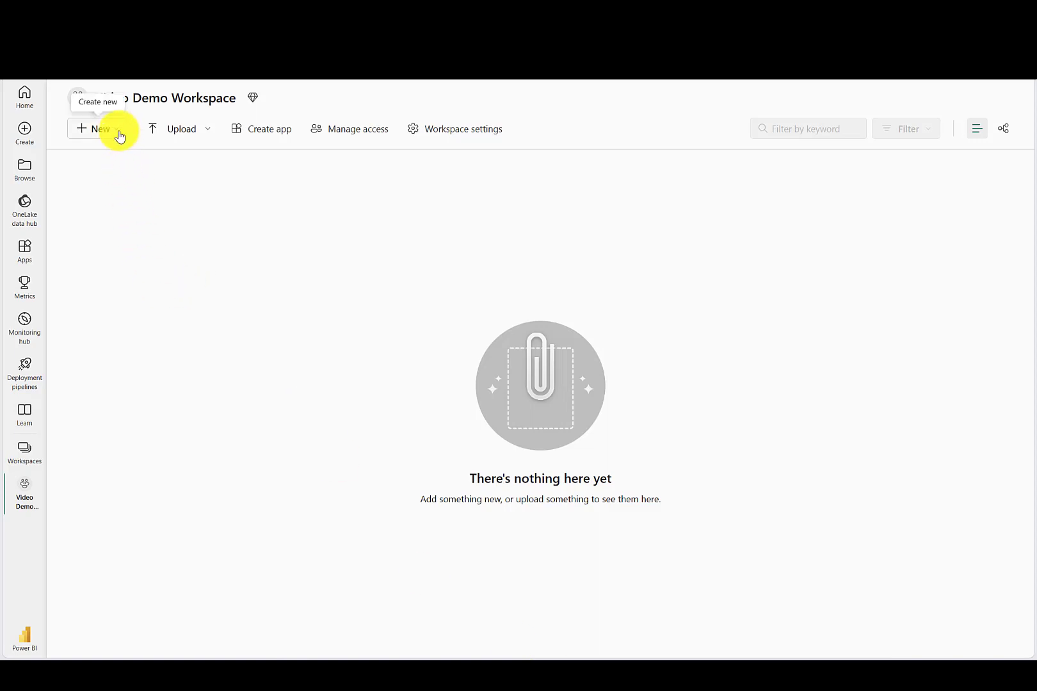
List every new item type available in Video Demo Workspace.
left_click(94, 128)
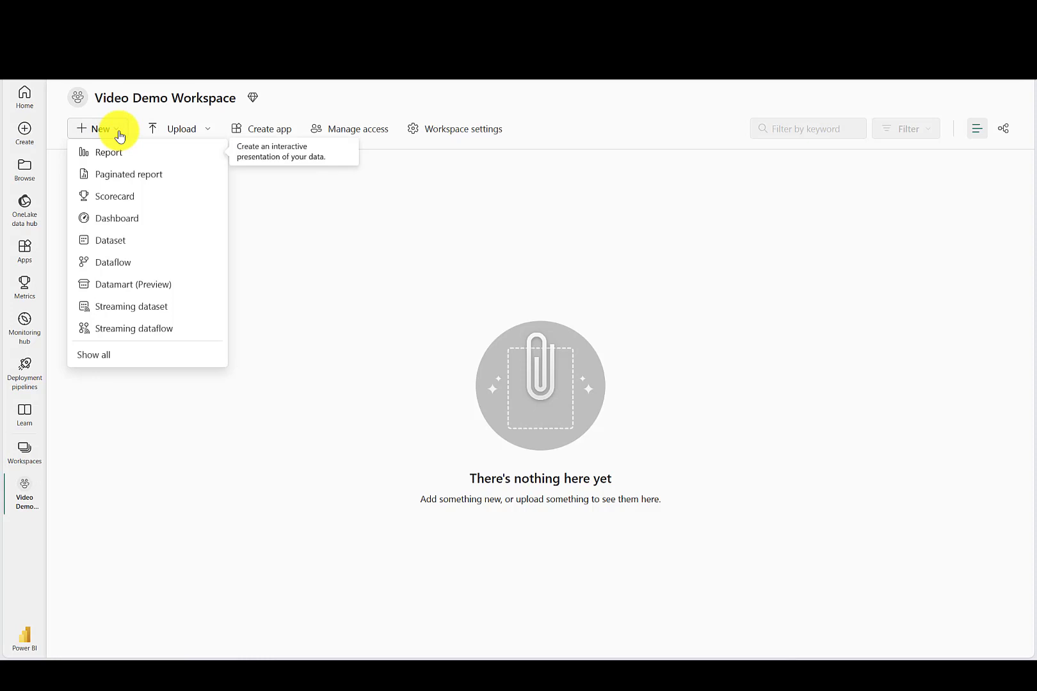
mouse_move(107, 354)
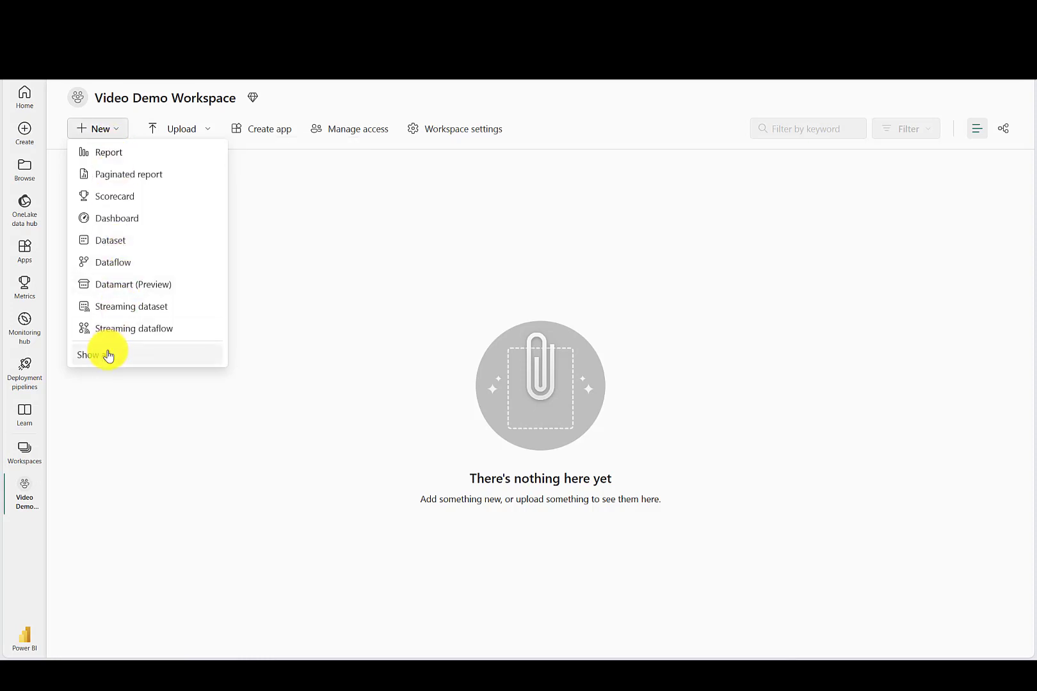
left_click(90, 355)
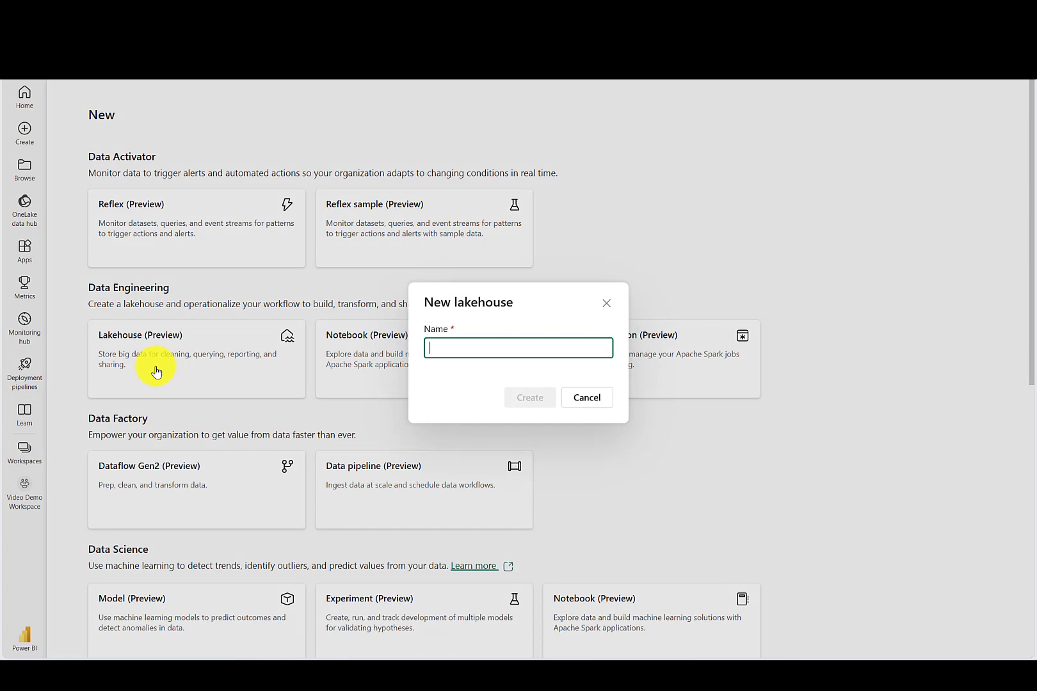
Name the new lakehouse CMS_Video_for_Demo and create it.
type("CMS_Video")
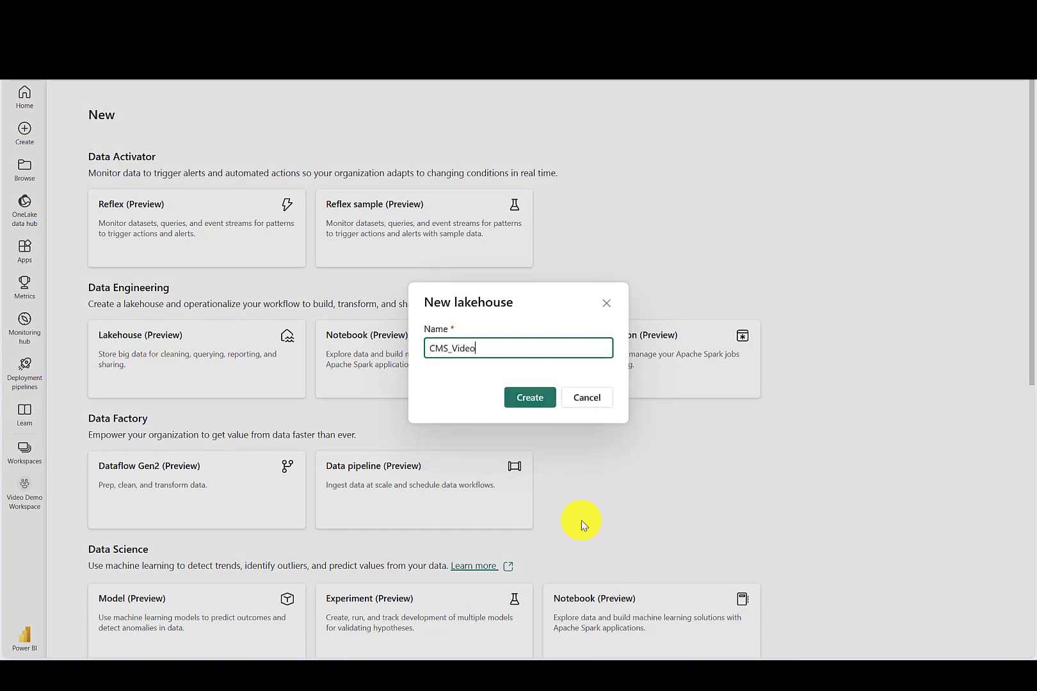
type("_for_")
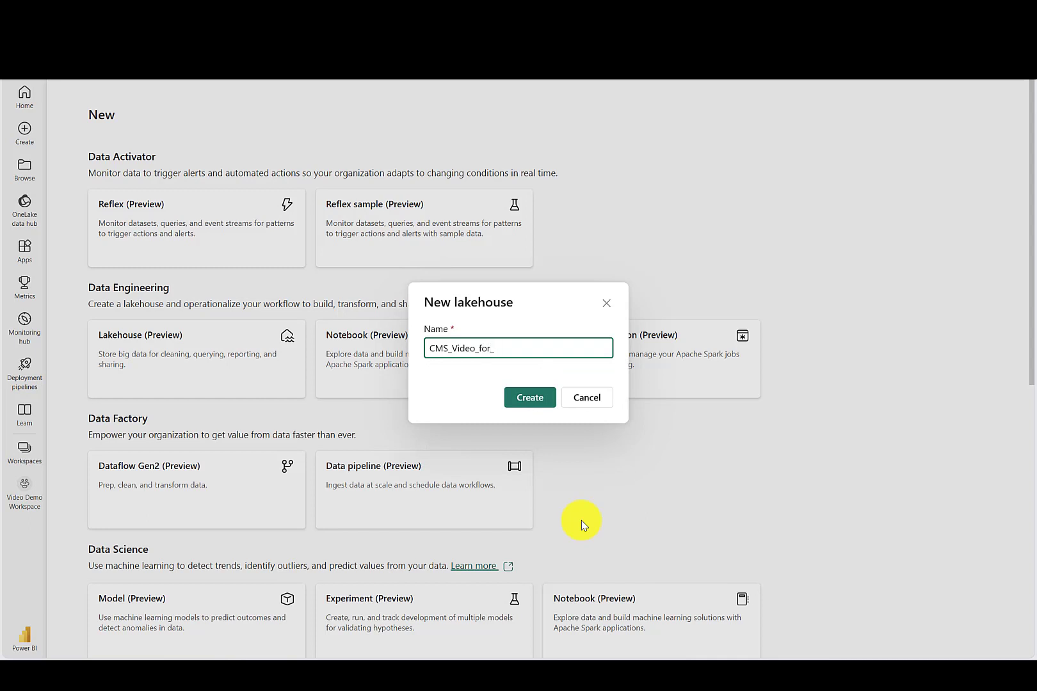
type("Demo")
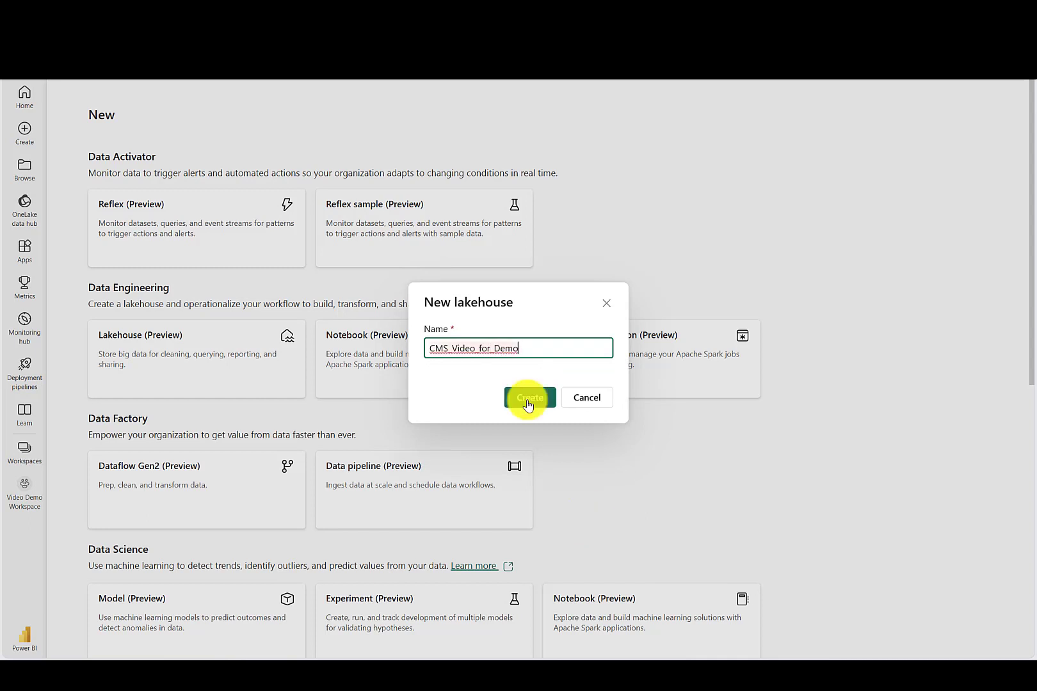
left_click(528, 398)
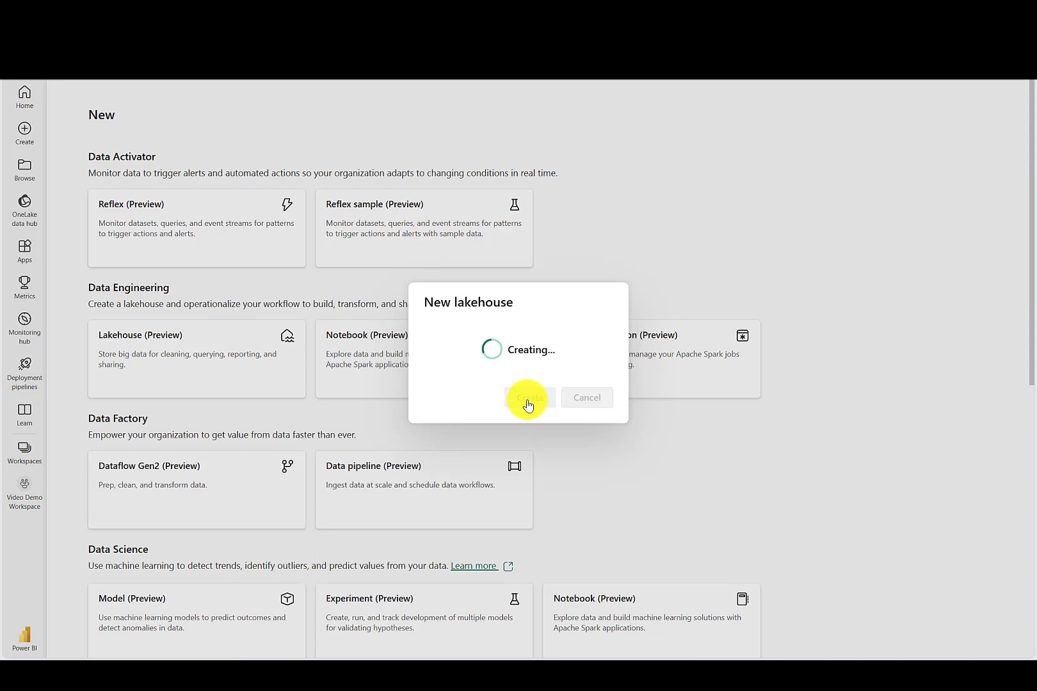
left_click(527, 397)
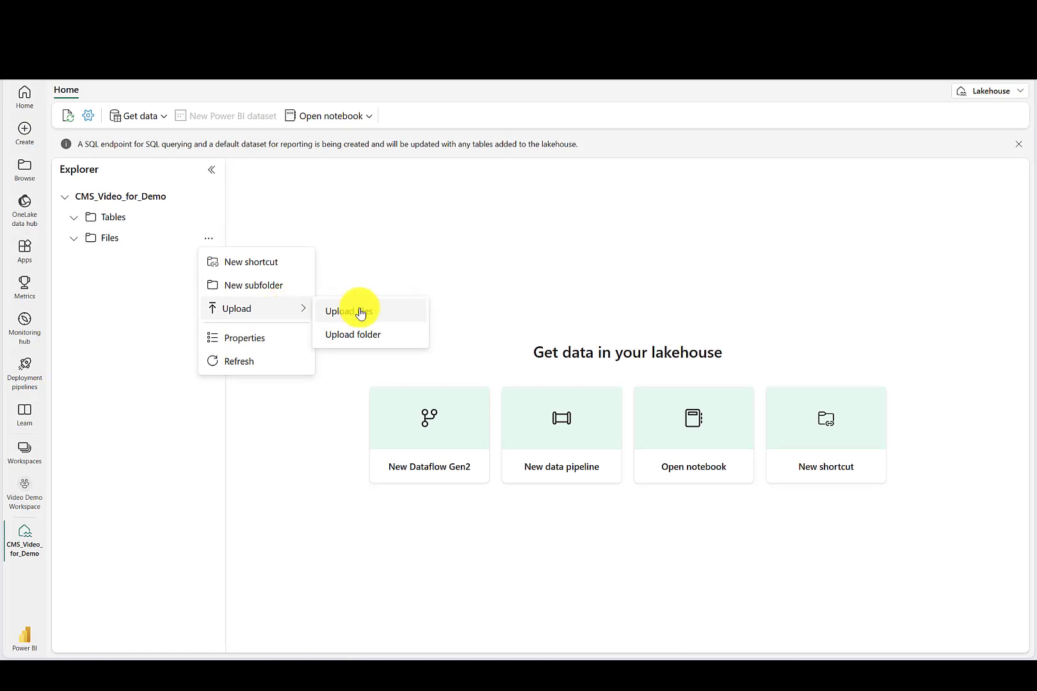
Upload the nine MUP_DPR CSV files into the lakehouse's Files folder.
left_click(348, 311)
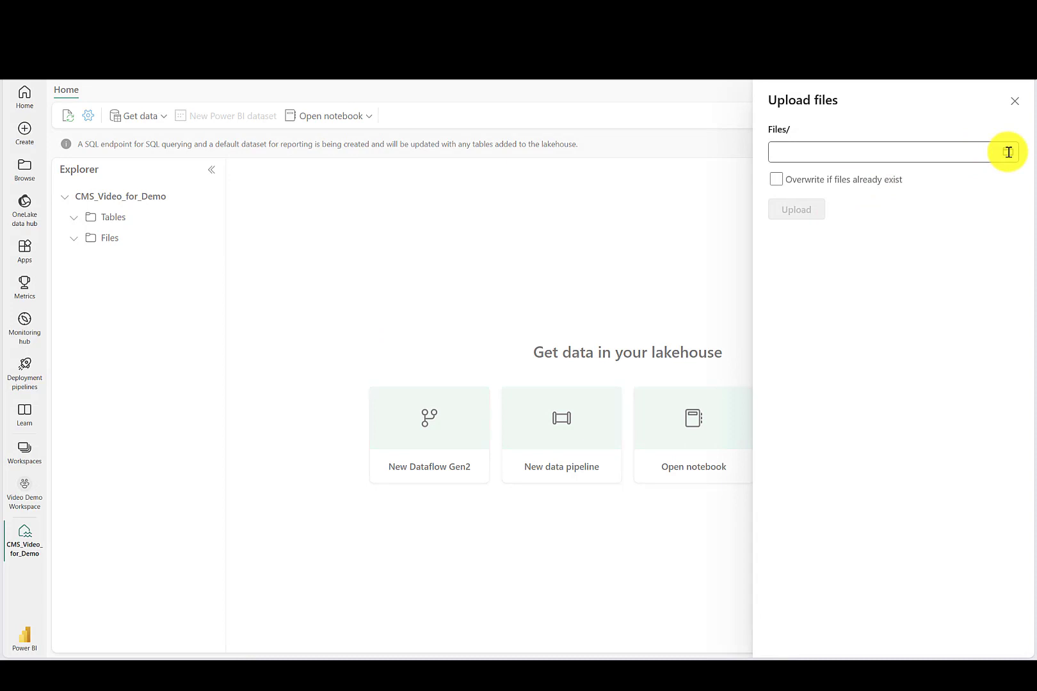
left_click(1007, 151)
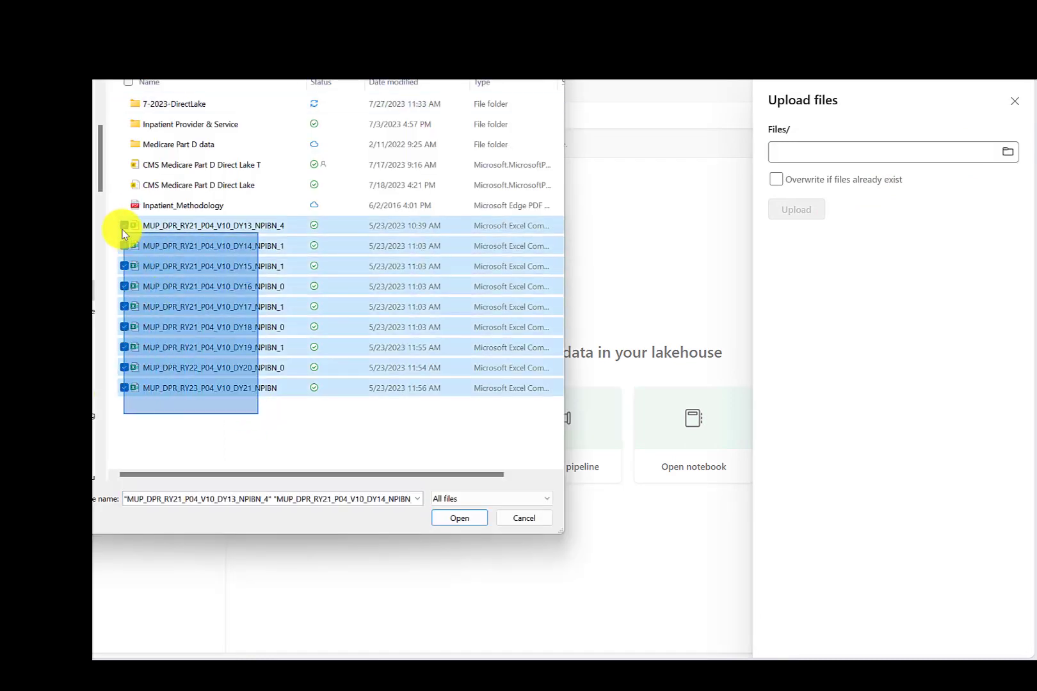
left_click(125, 225)
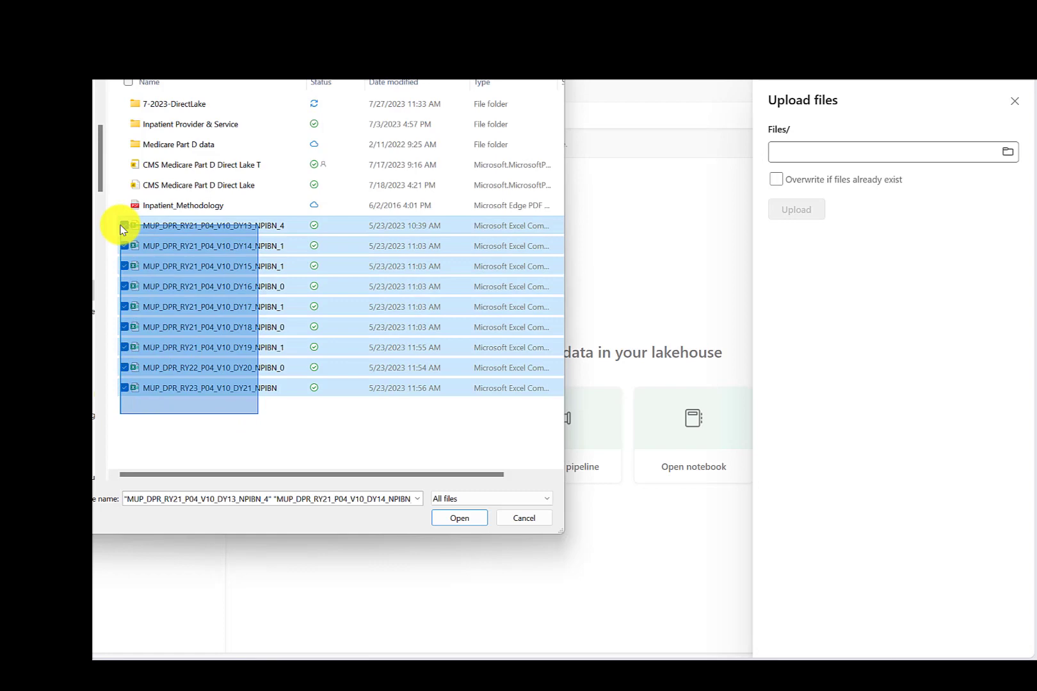
left_click(459, 518)
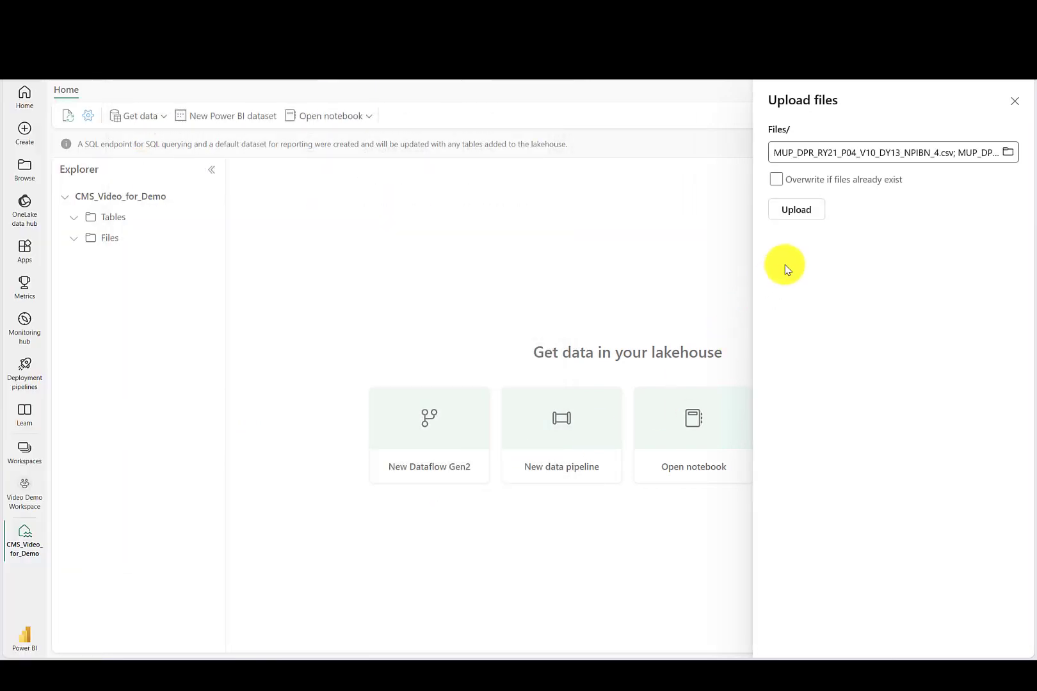
left_click(796, 210)
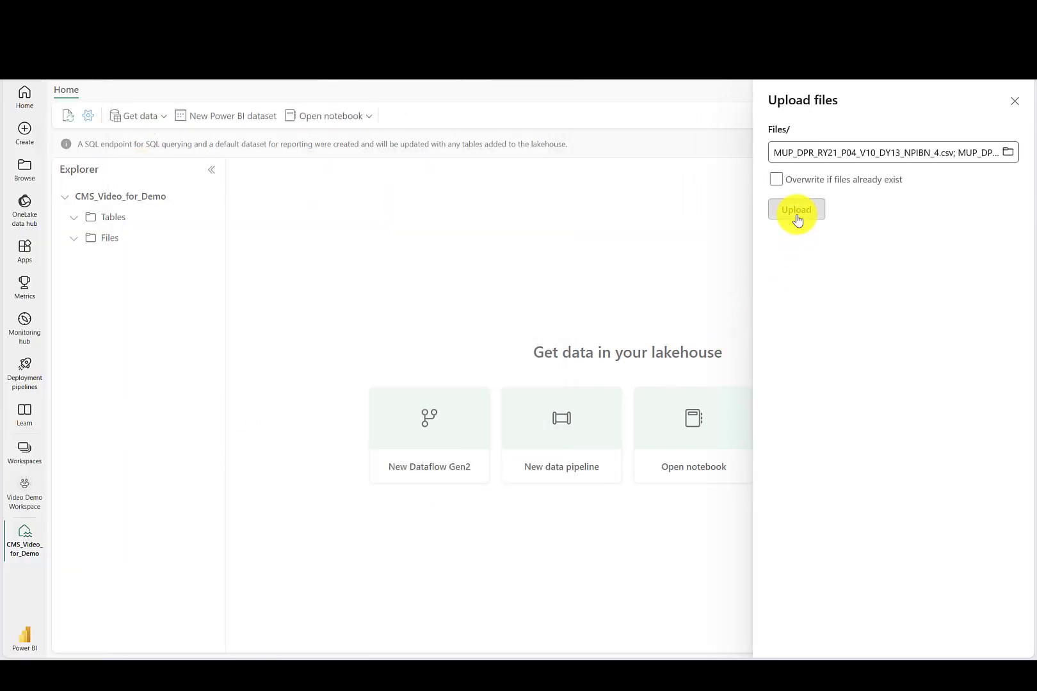
left_click(794, 210)
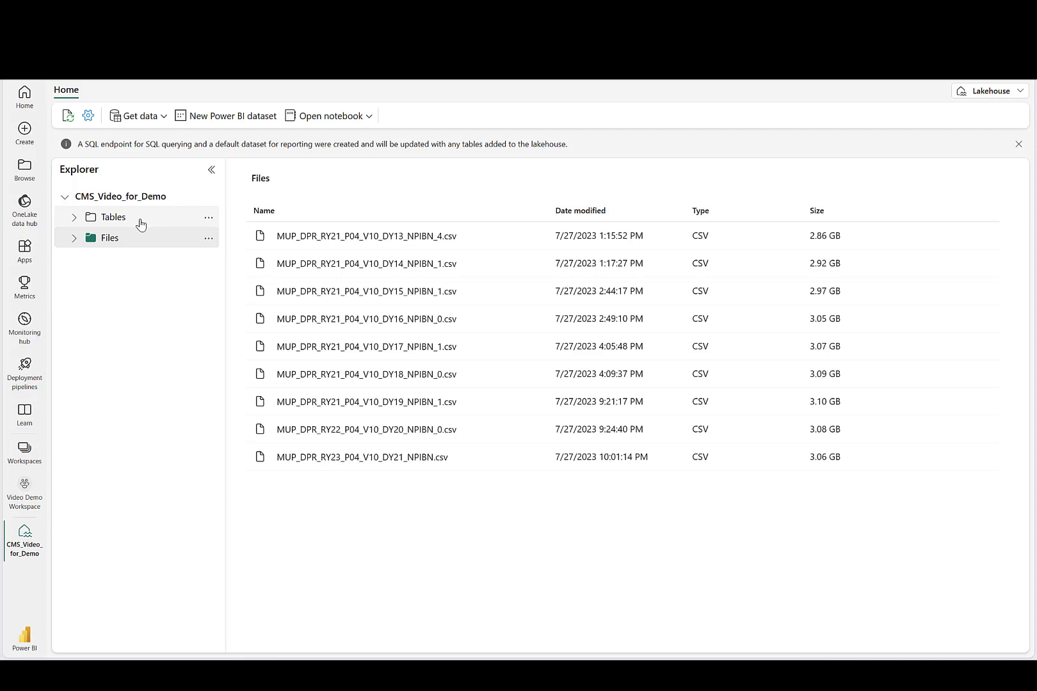
mouse_move(174, 391)
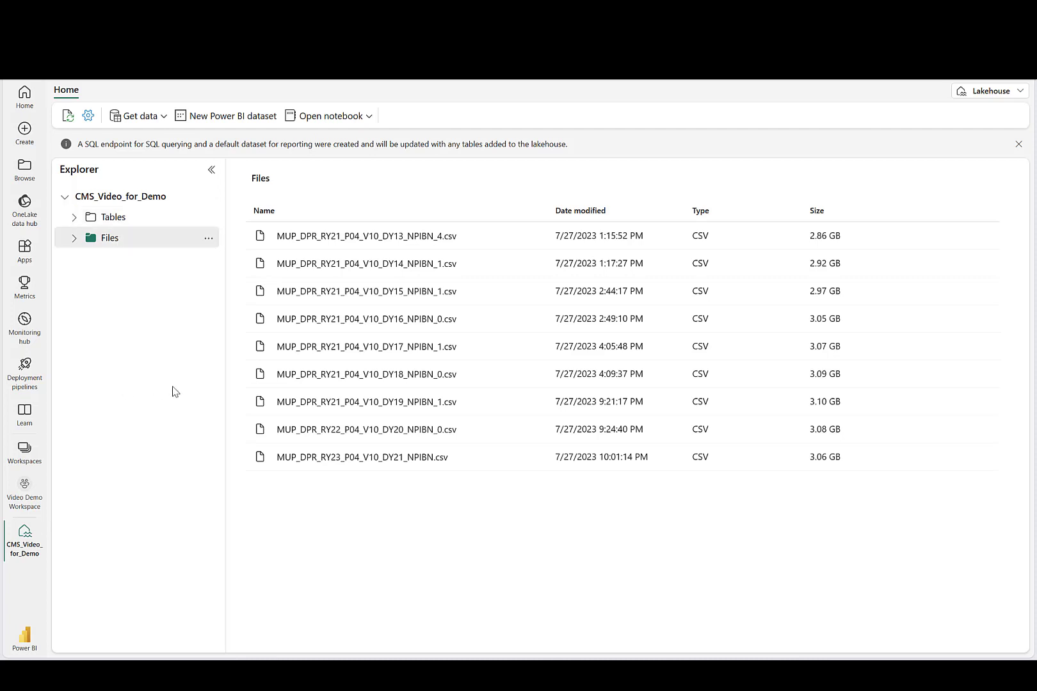
mouse_move(68, 528)
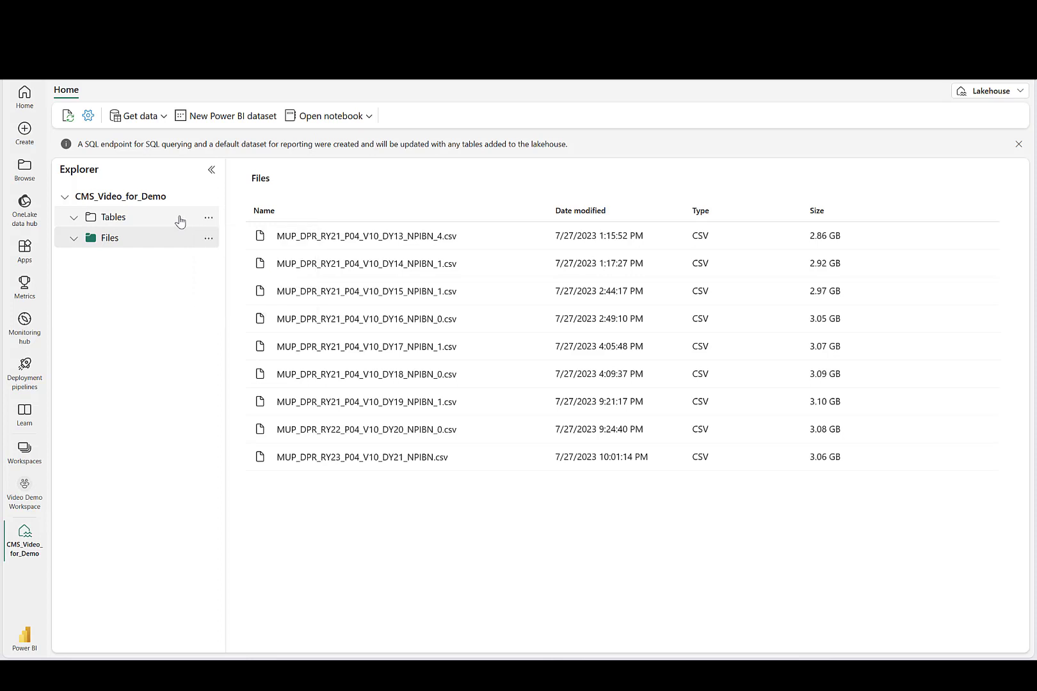
mouse_move(117, 343)
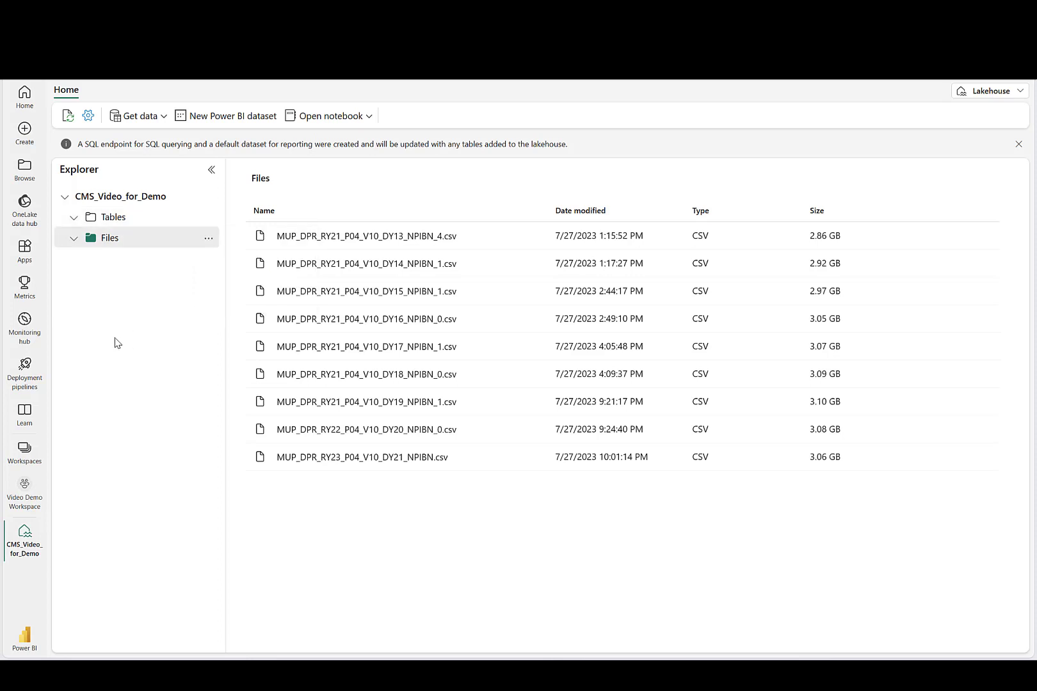